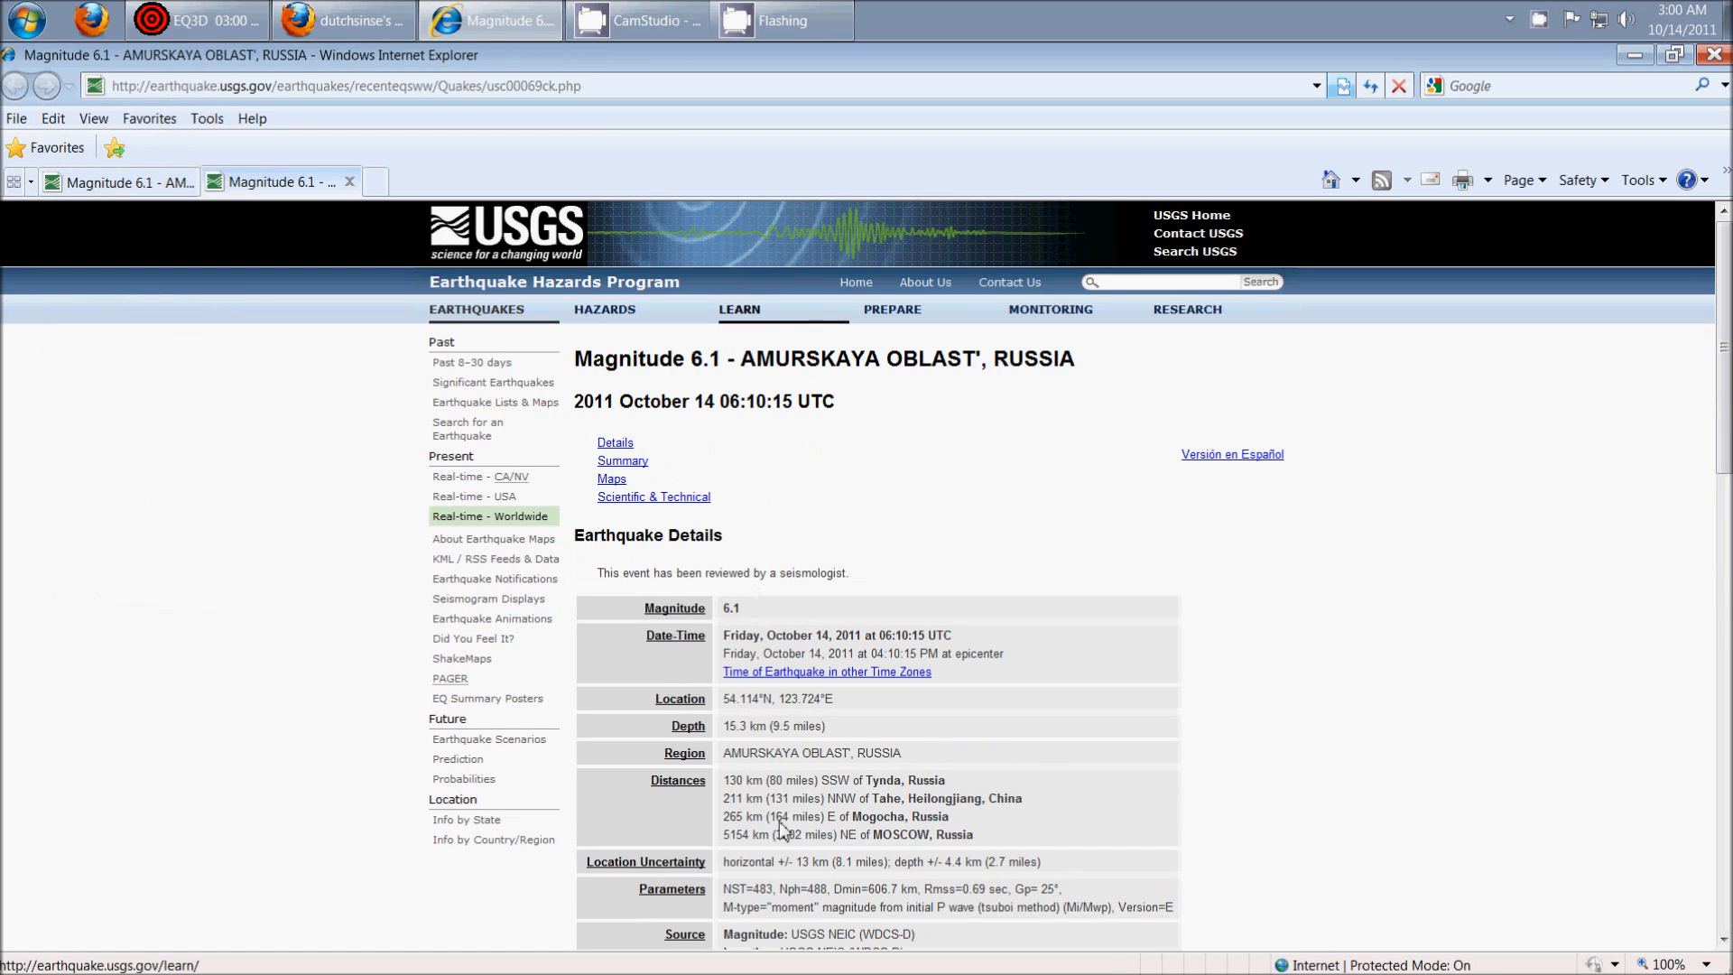
Switch to the EQ3D globe and rotate it to show North America's magnitude-labelled quake rings
scroll(down, 3)
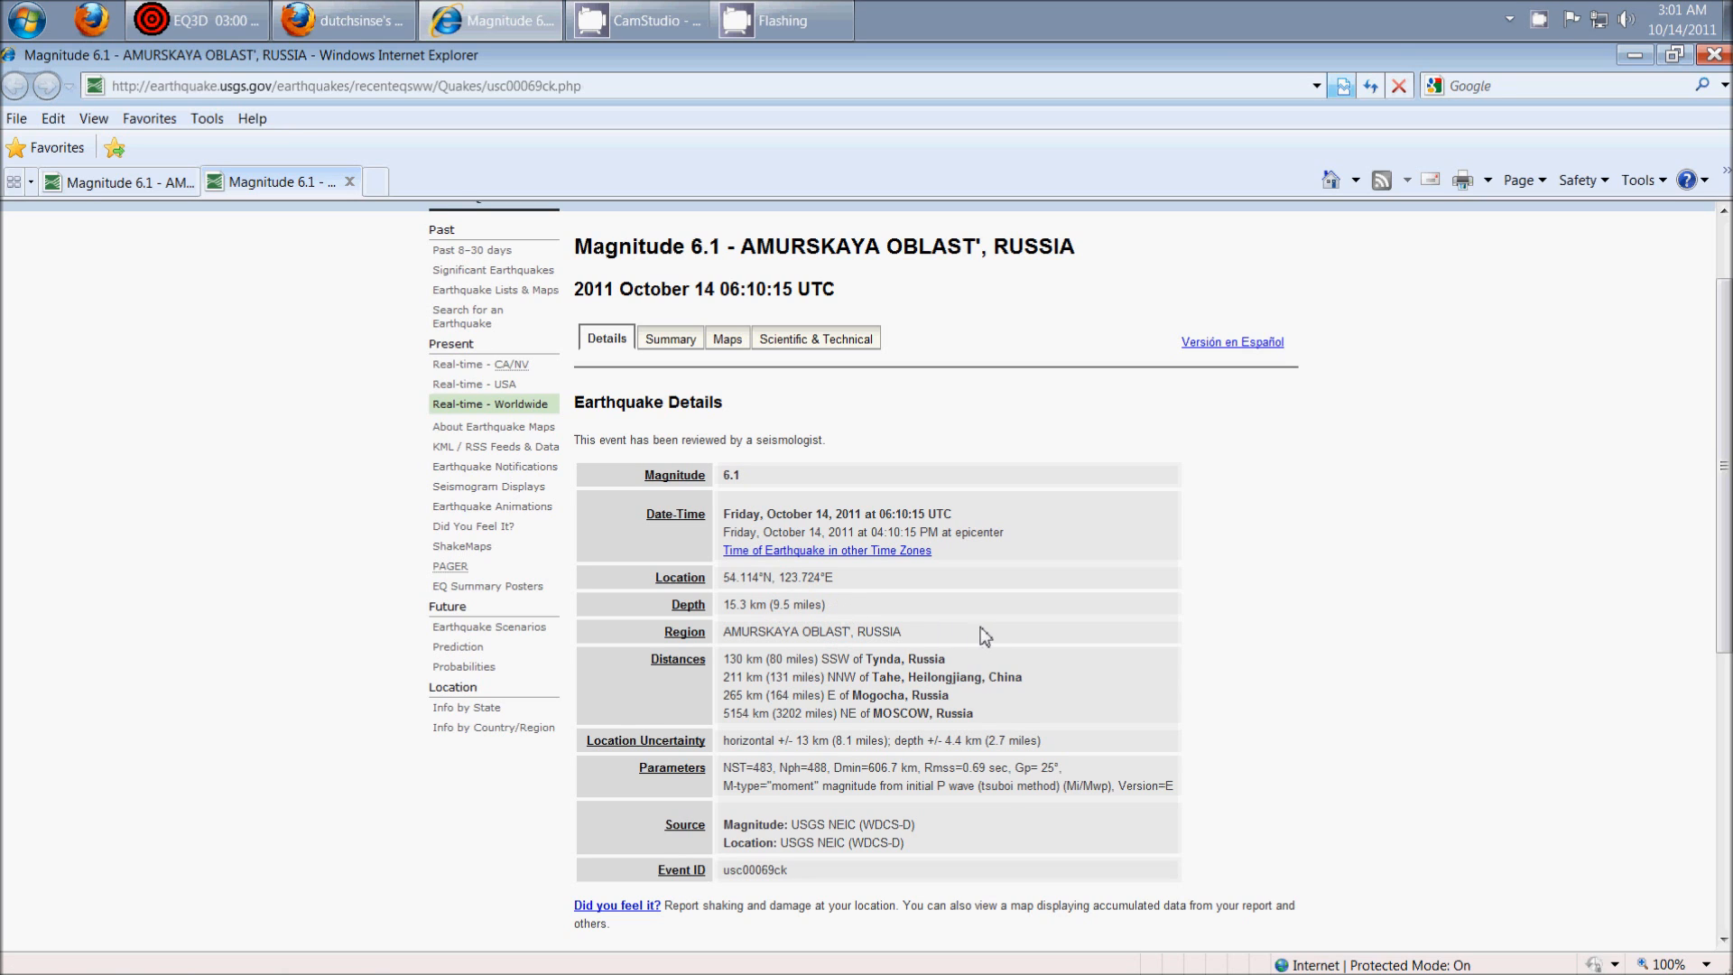
mouse_move(891, 646)
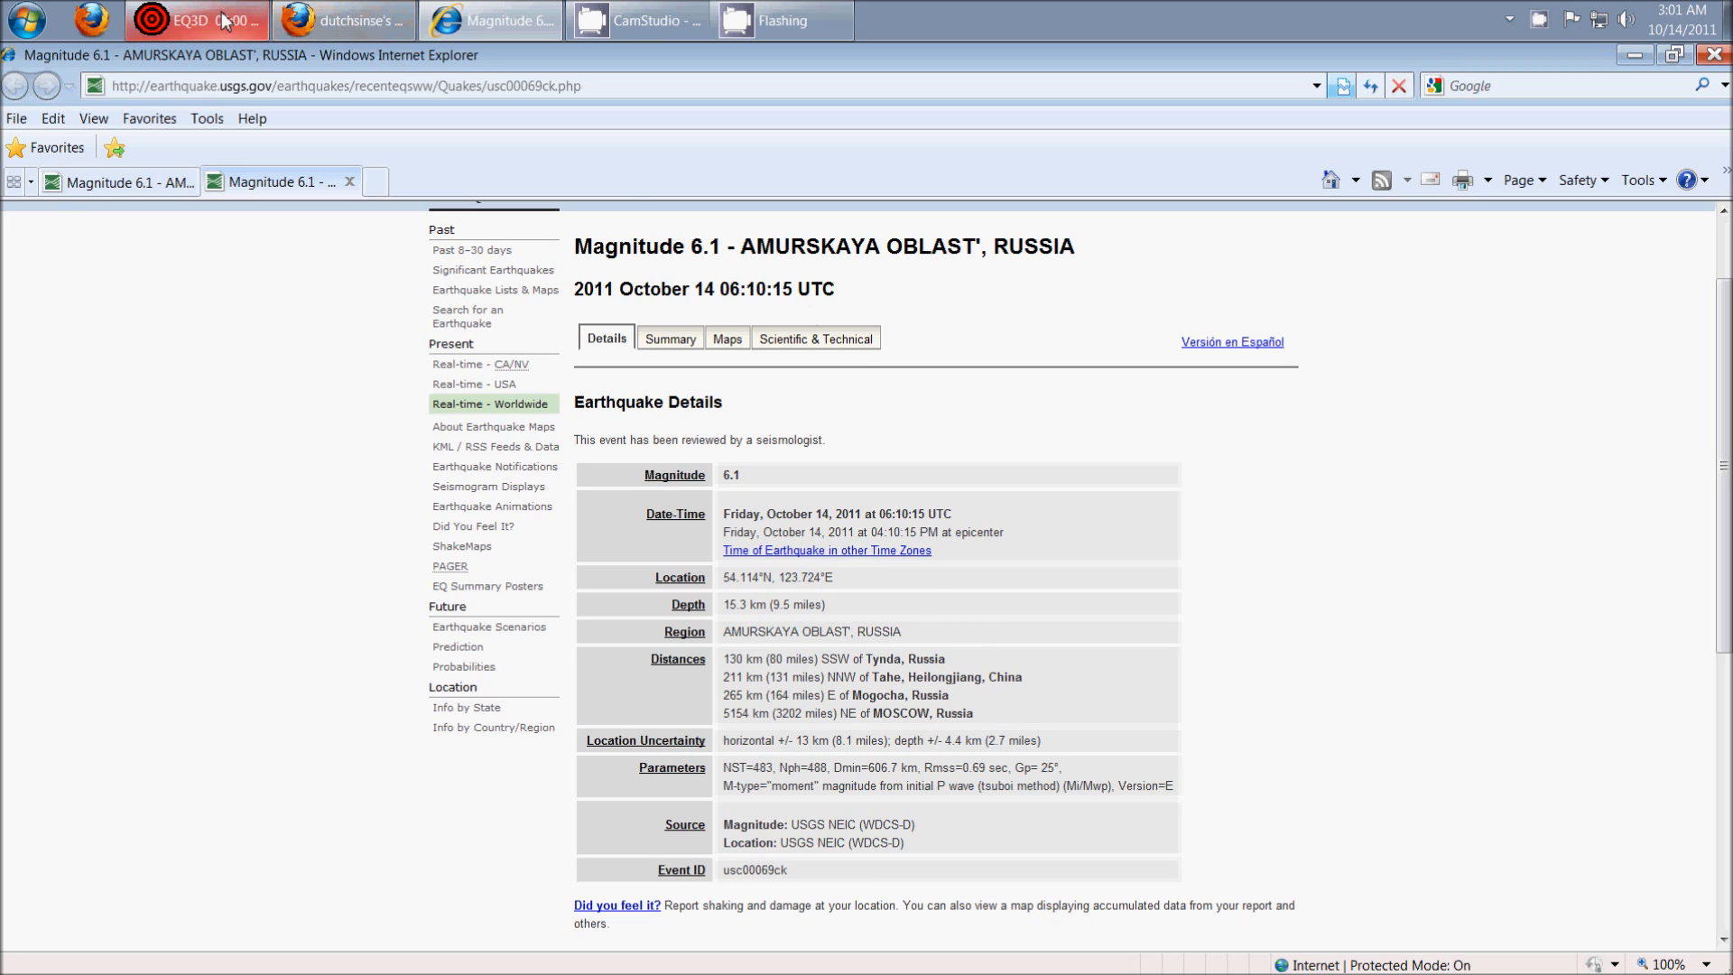
click(197, 20)
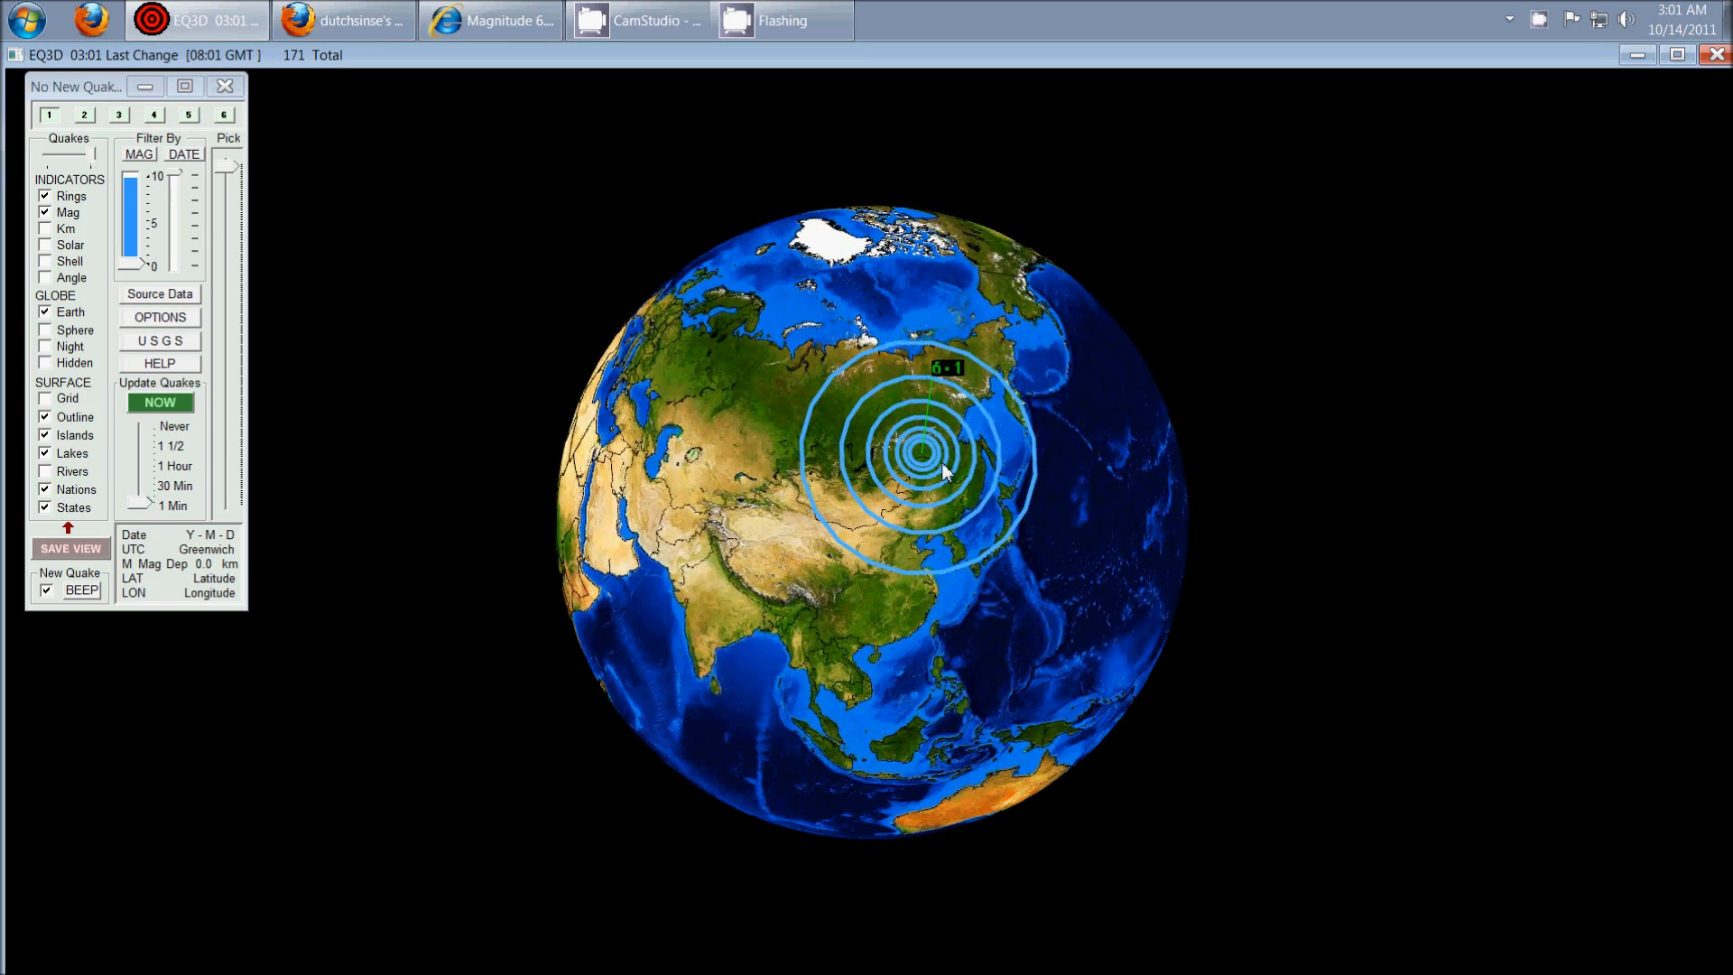
drag(939, 476, 916, 425)
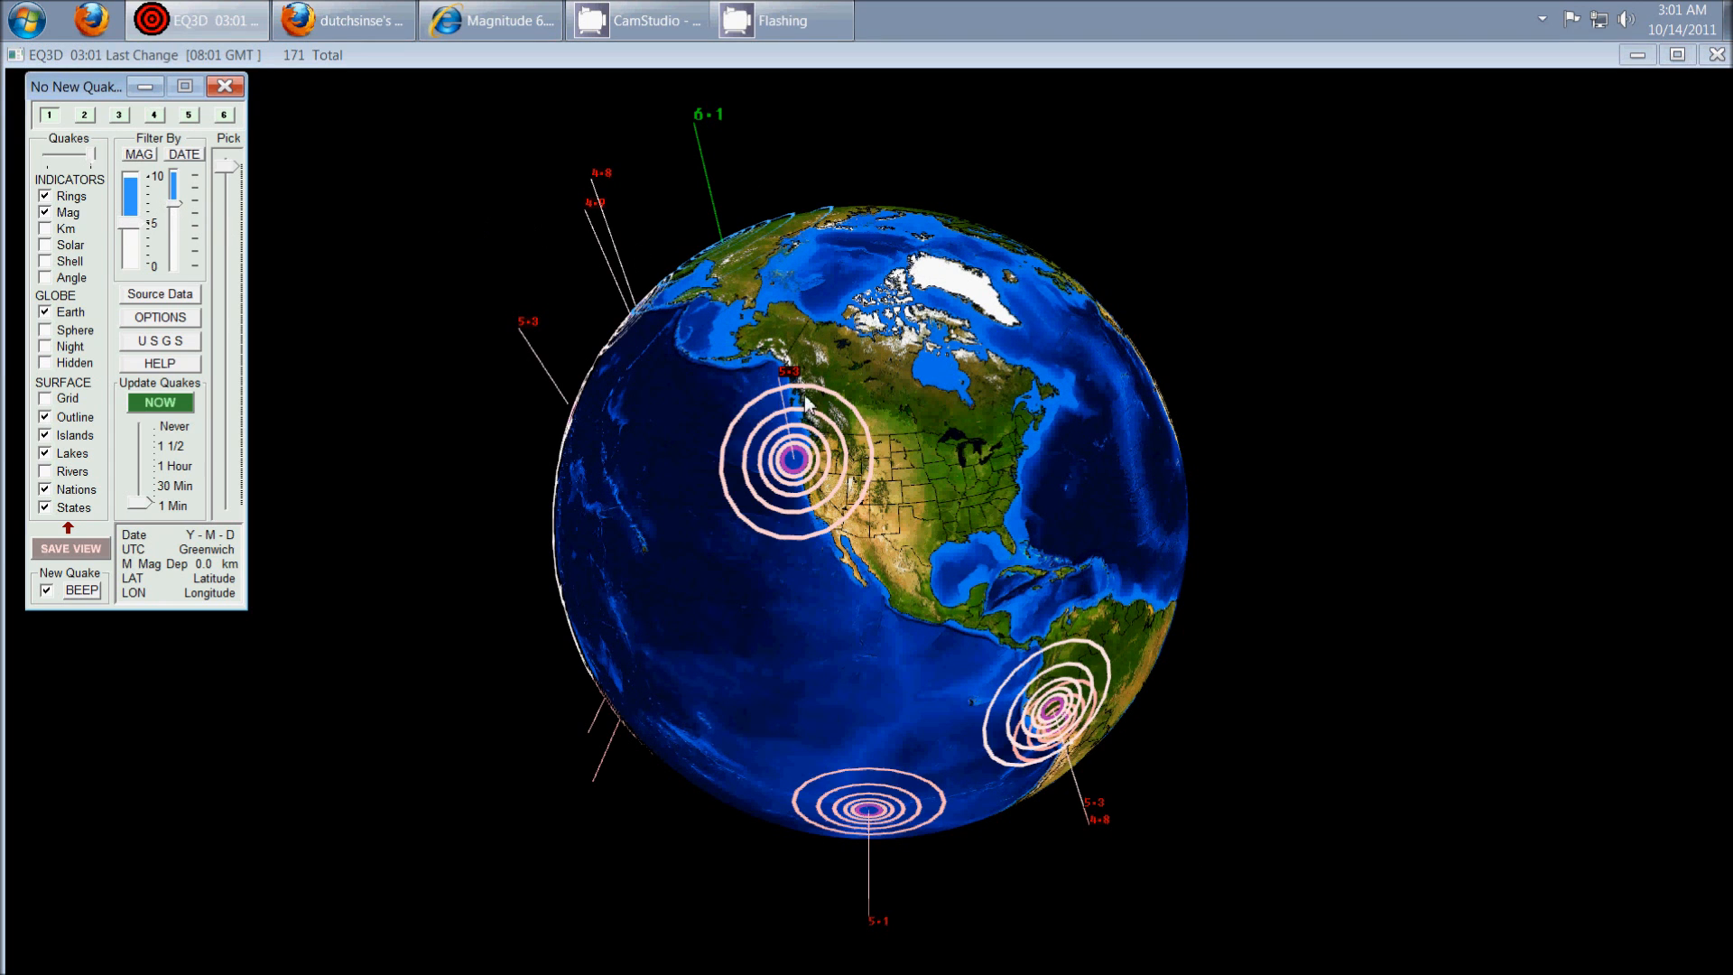
mouse_move(779, 428)
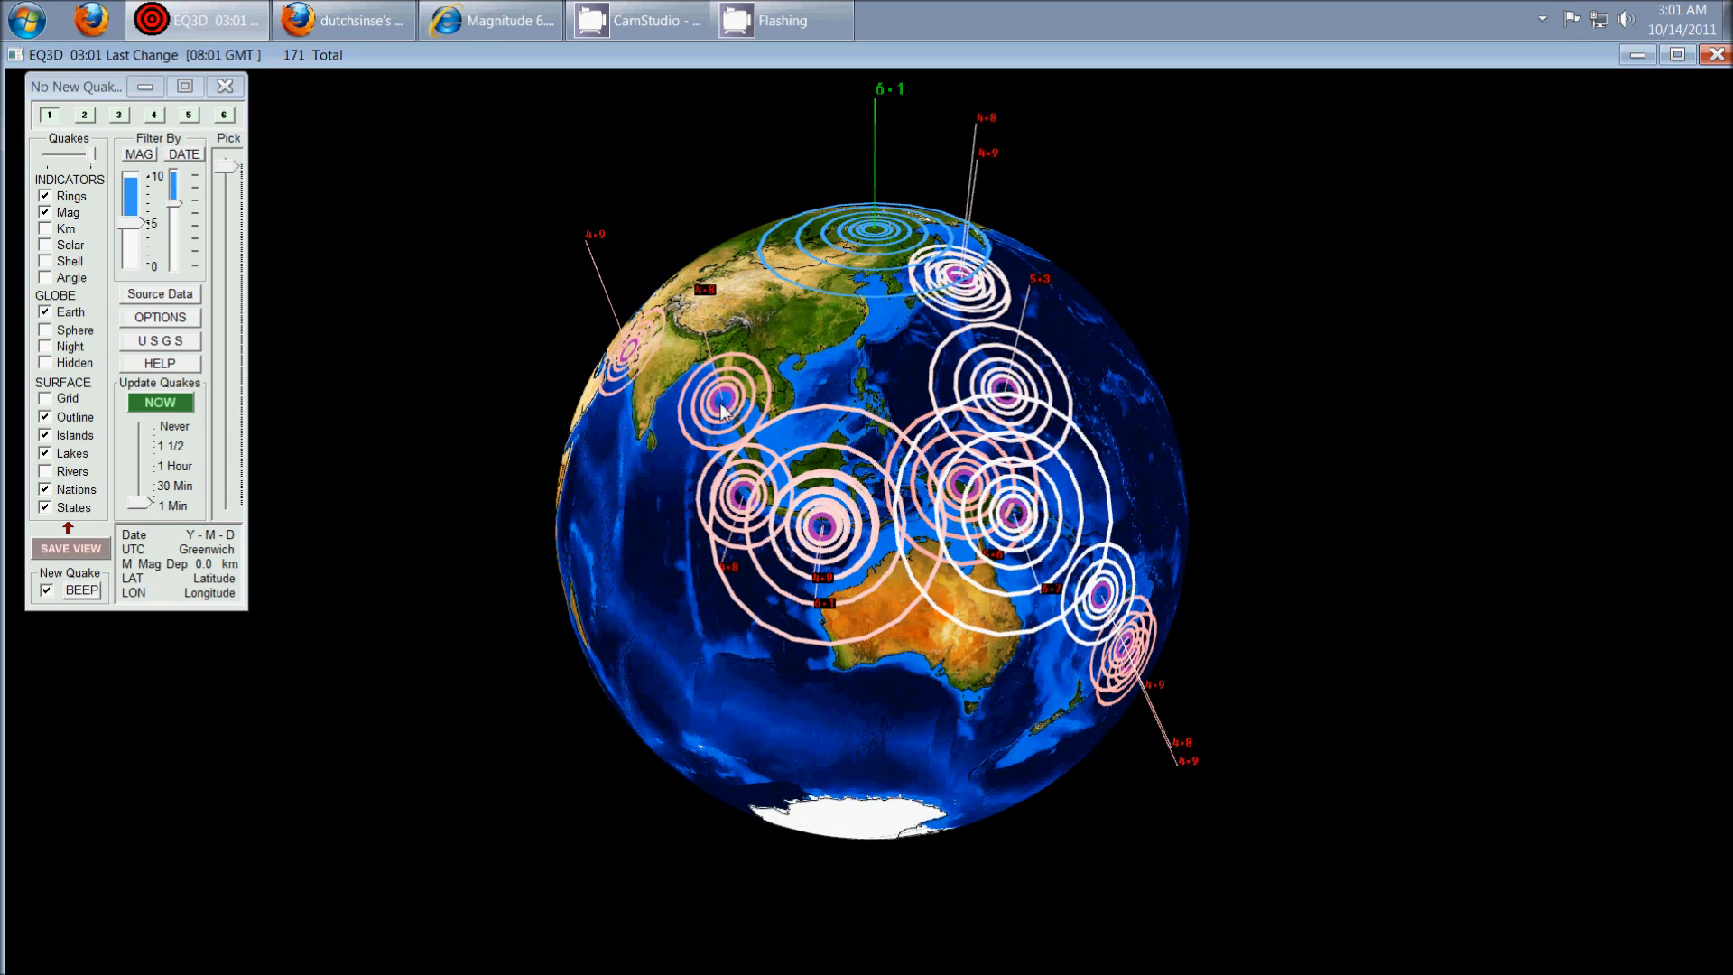
mouse_move(981, 650)
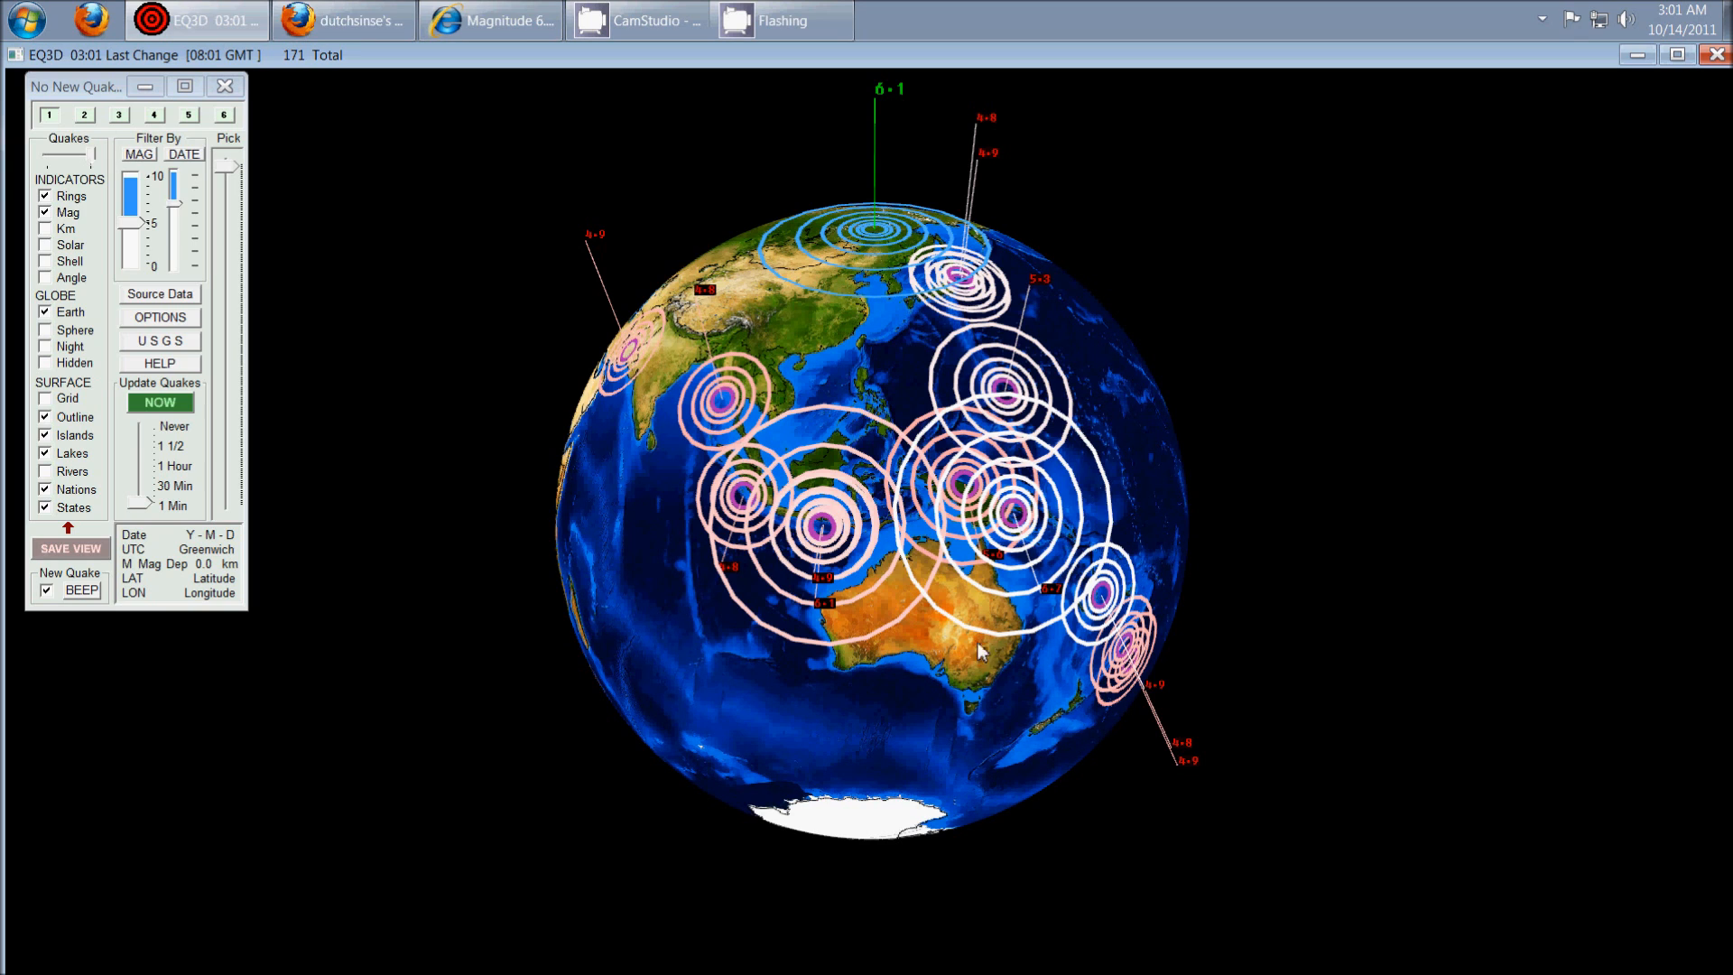
mouse_move(782, 353)
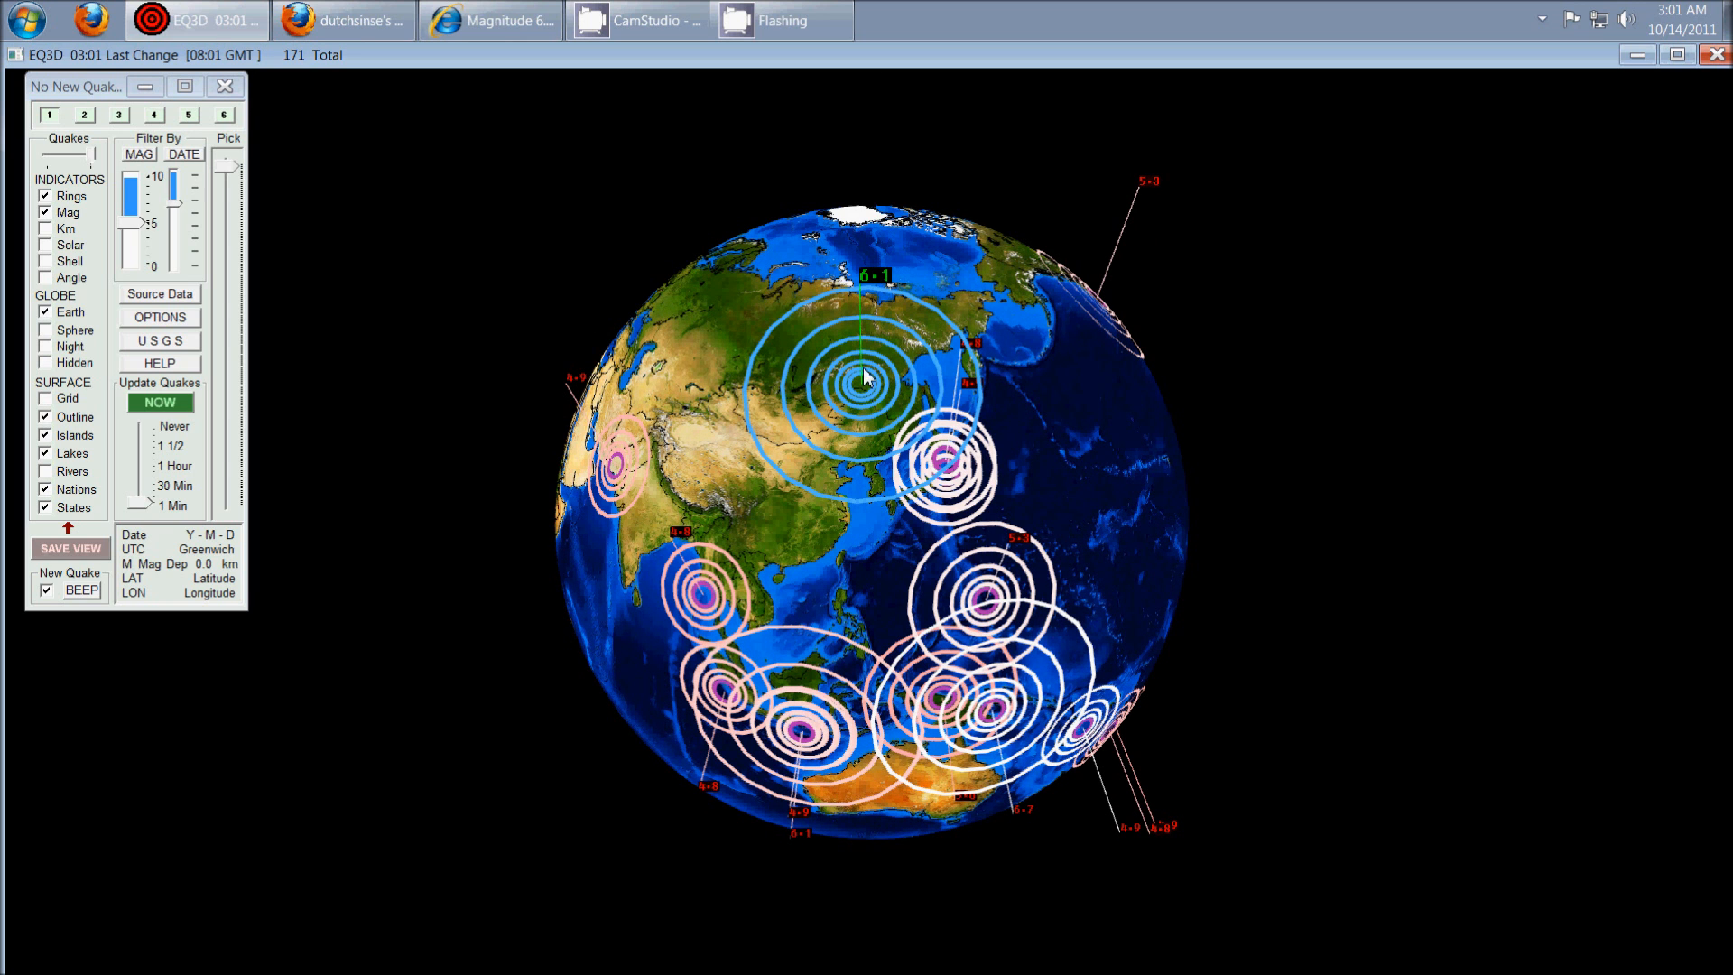
mouse_move(922, 499)
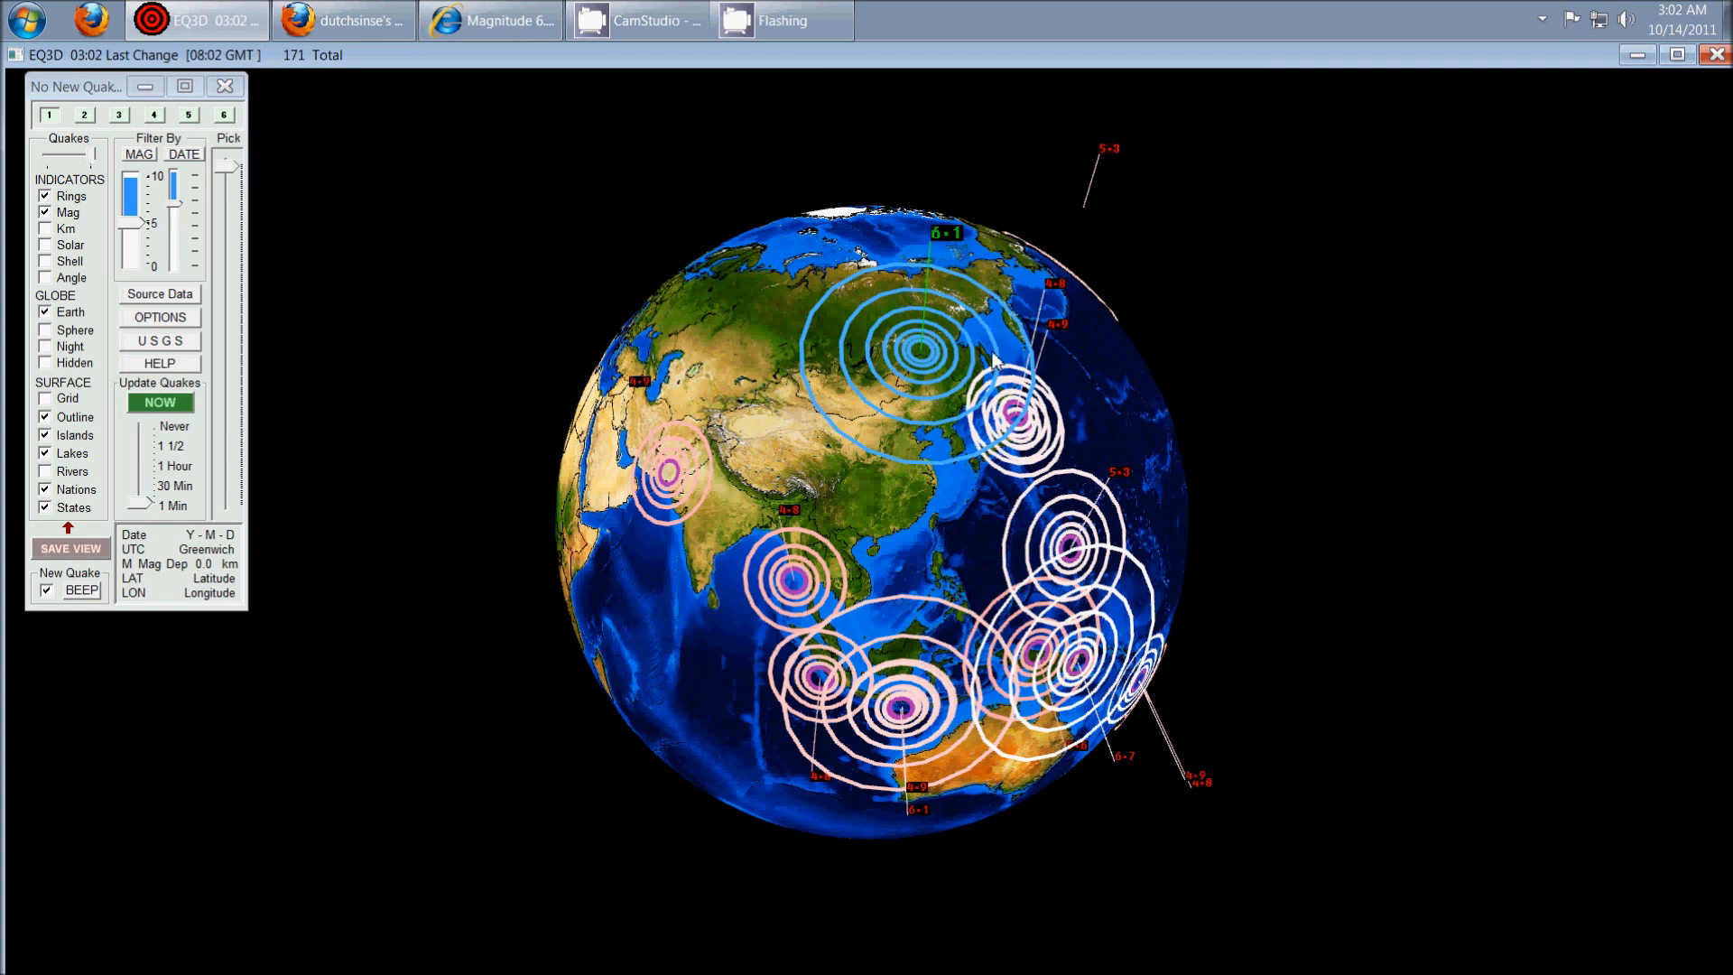
mouse_move(934, 232)
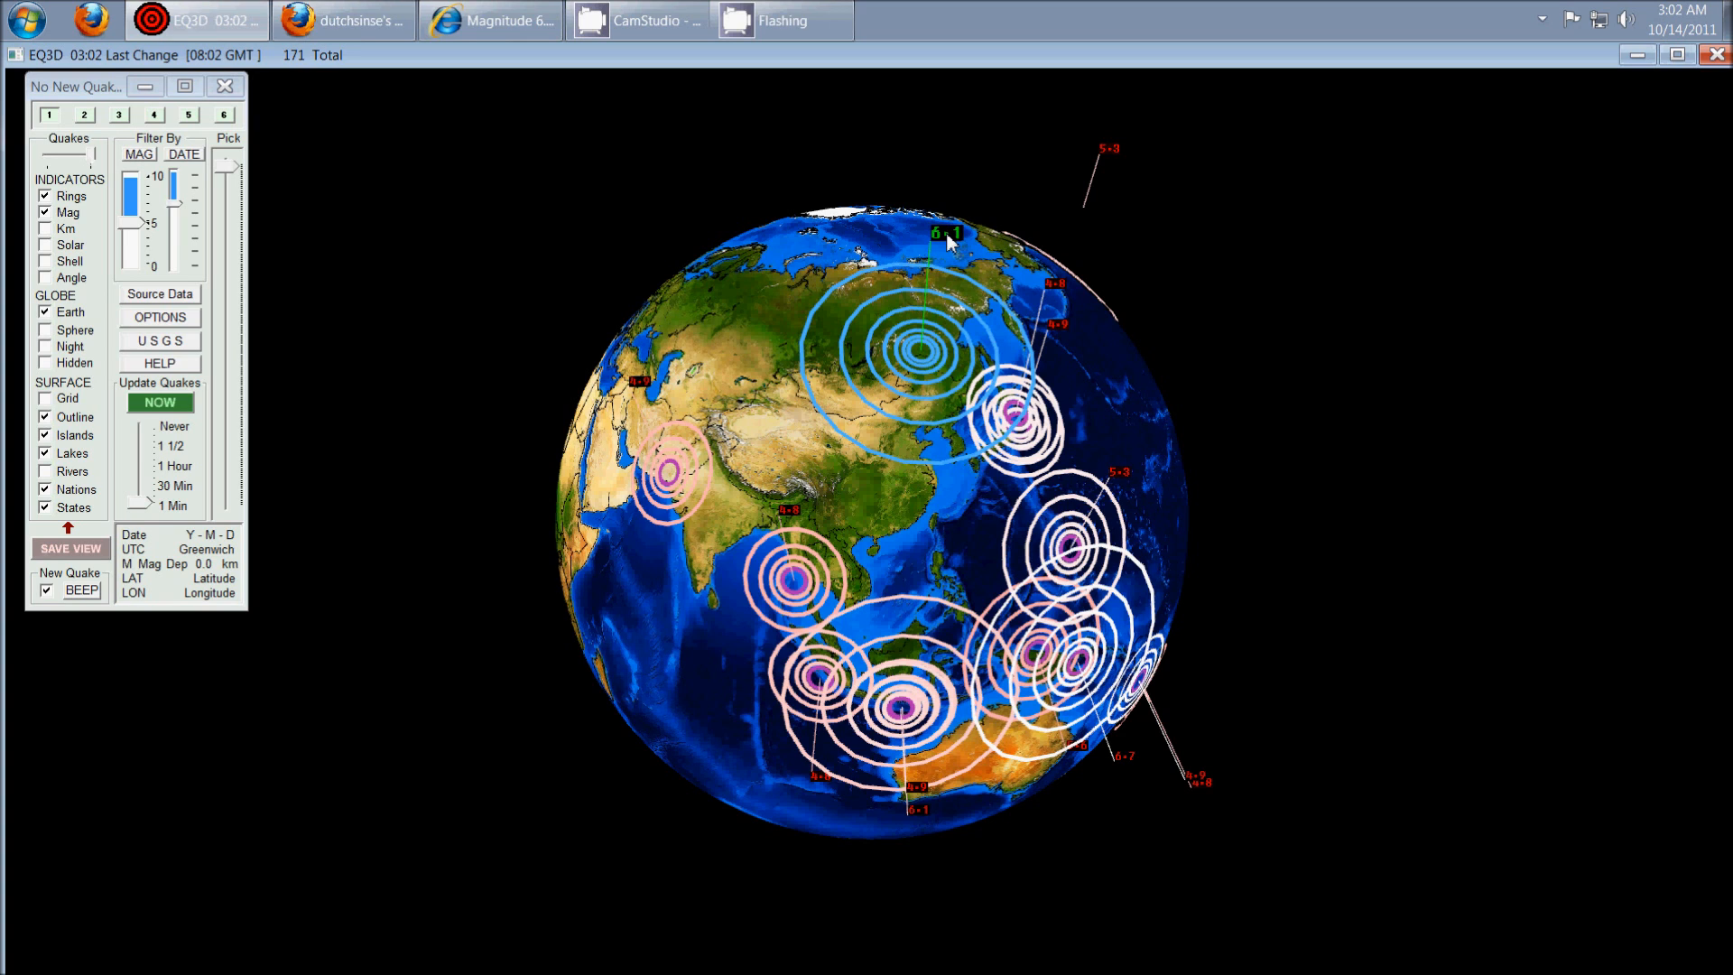
mouse_move(873, 447)
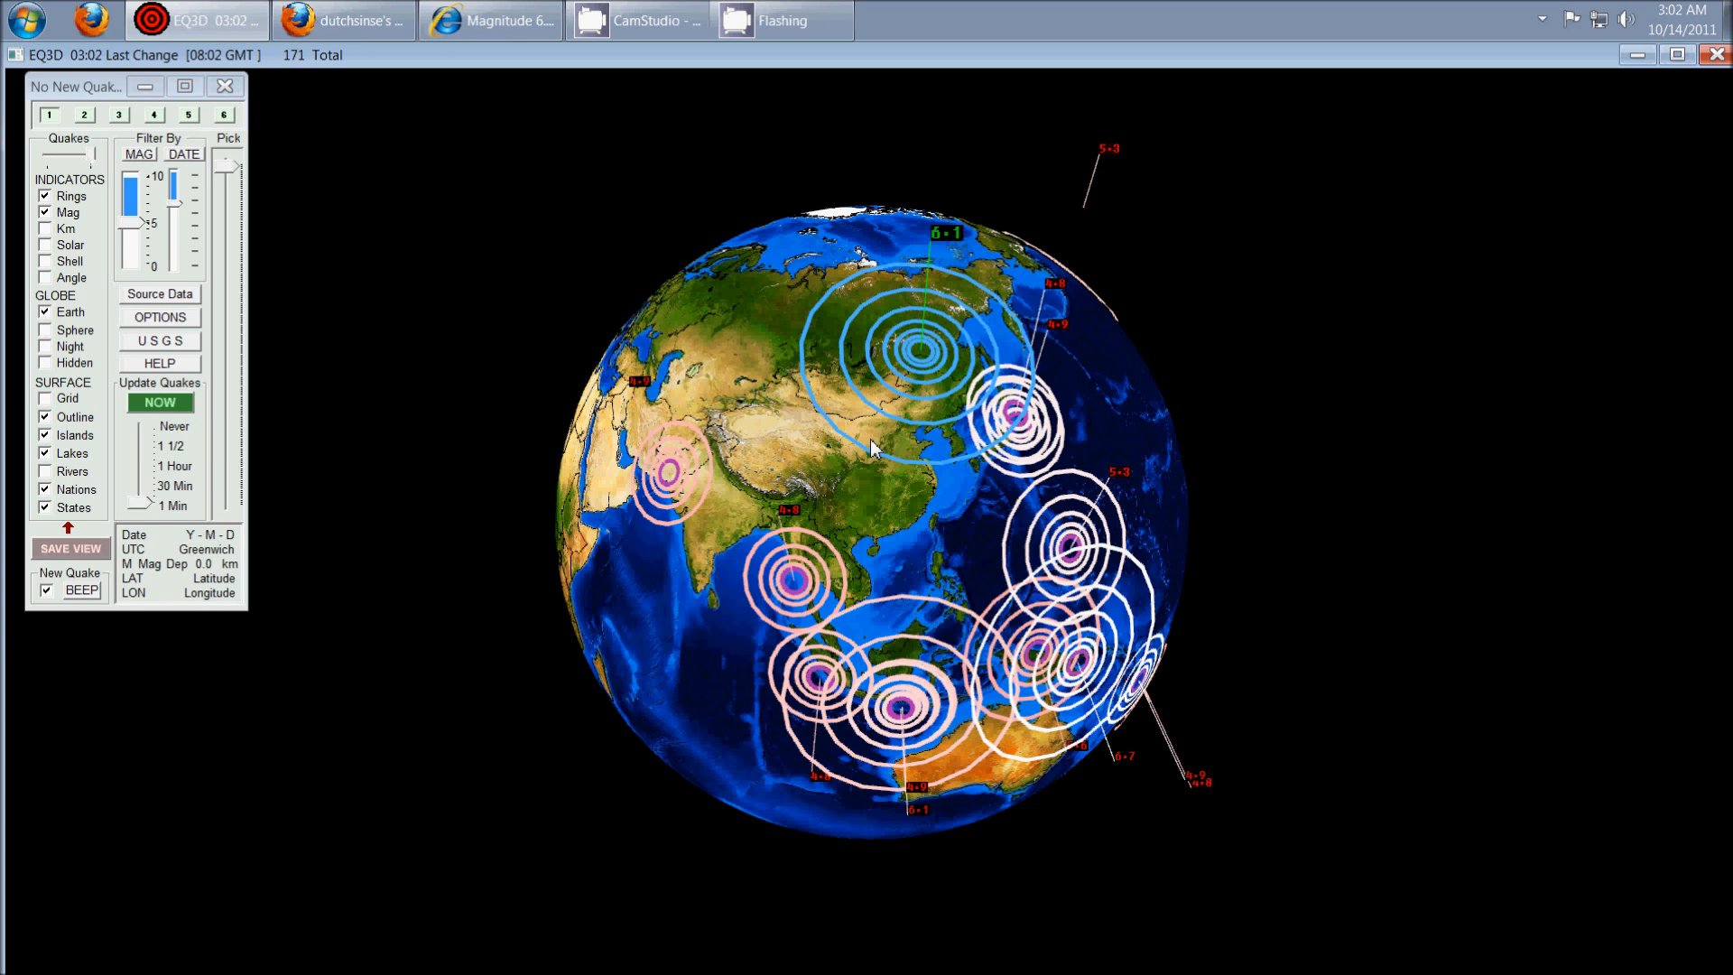
Bring up the screen recorder window over the globe
click(636, 20)
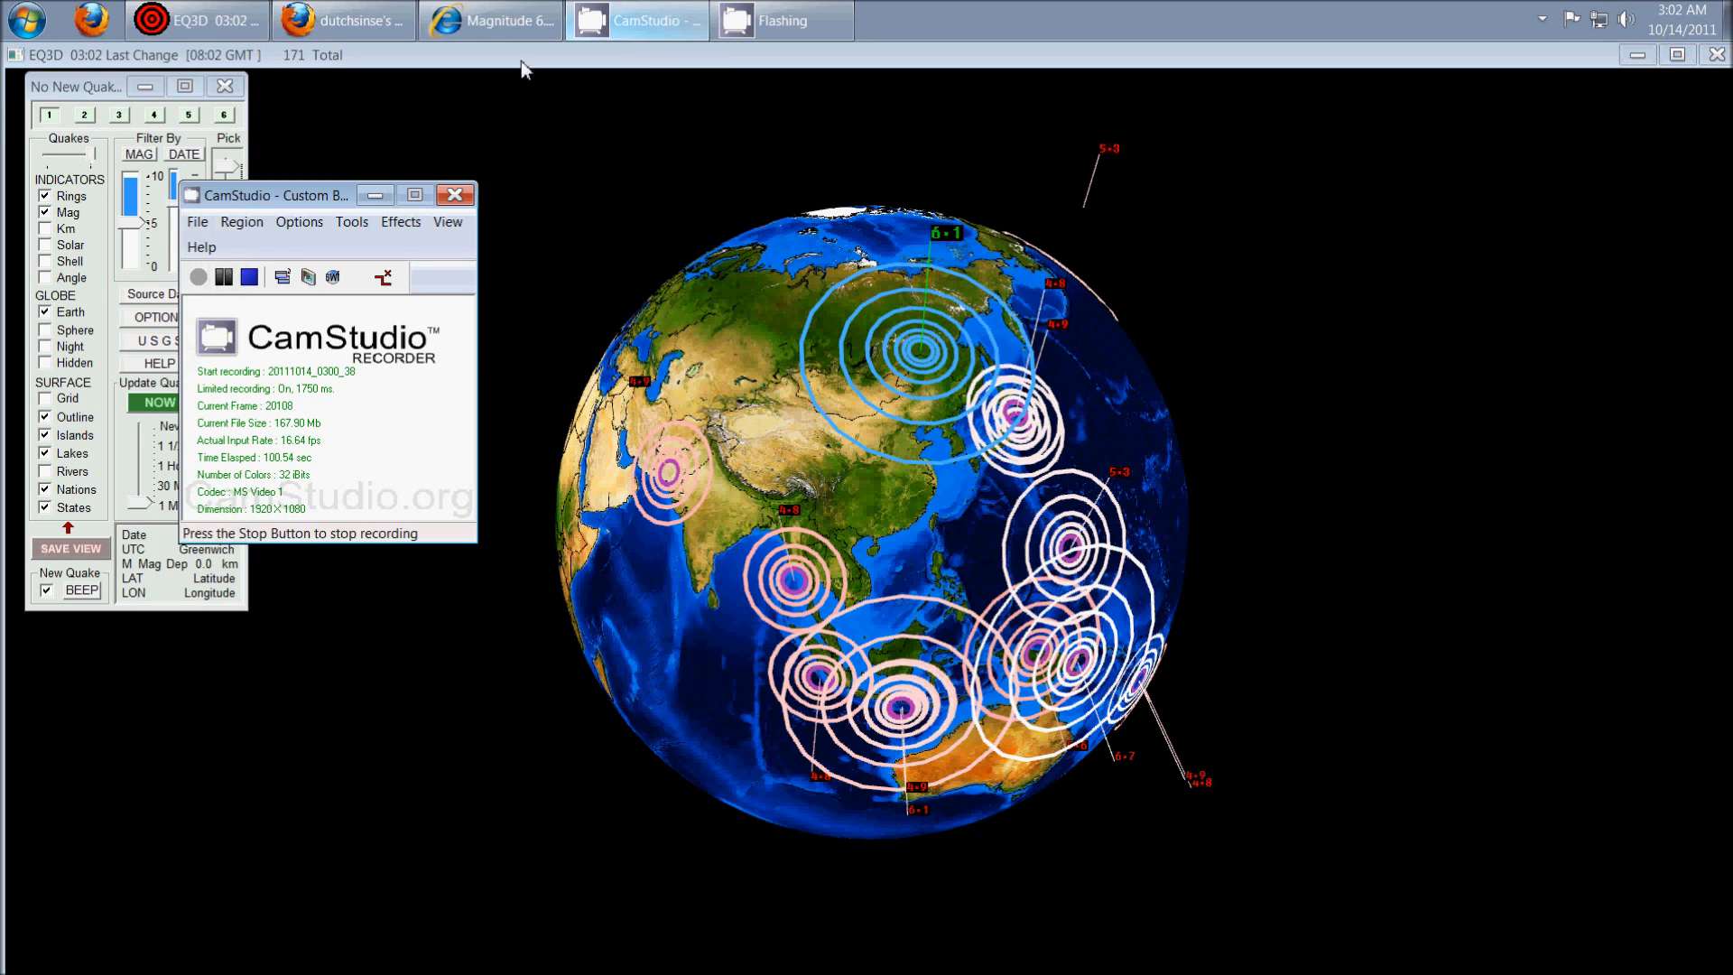